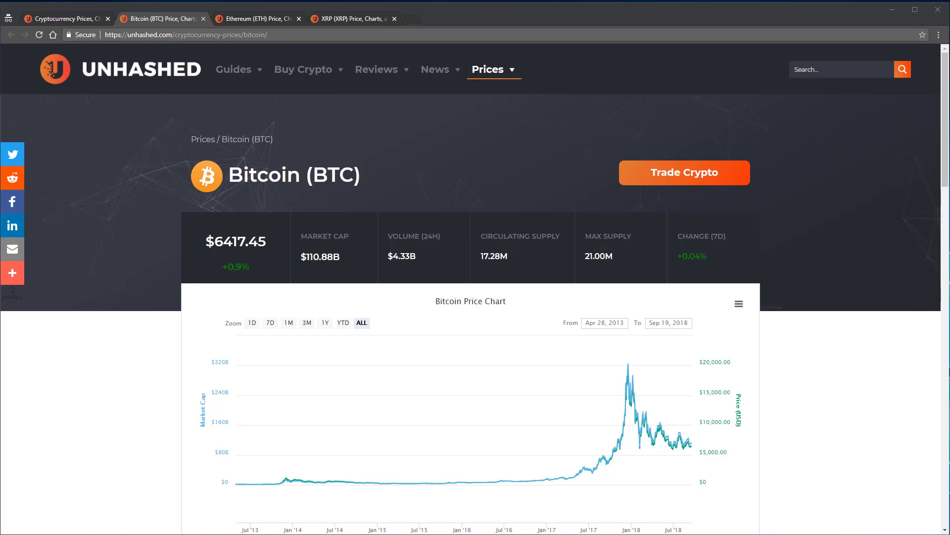
pyautogui.moveTo(432, 5)
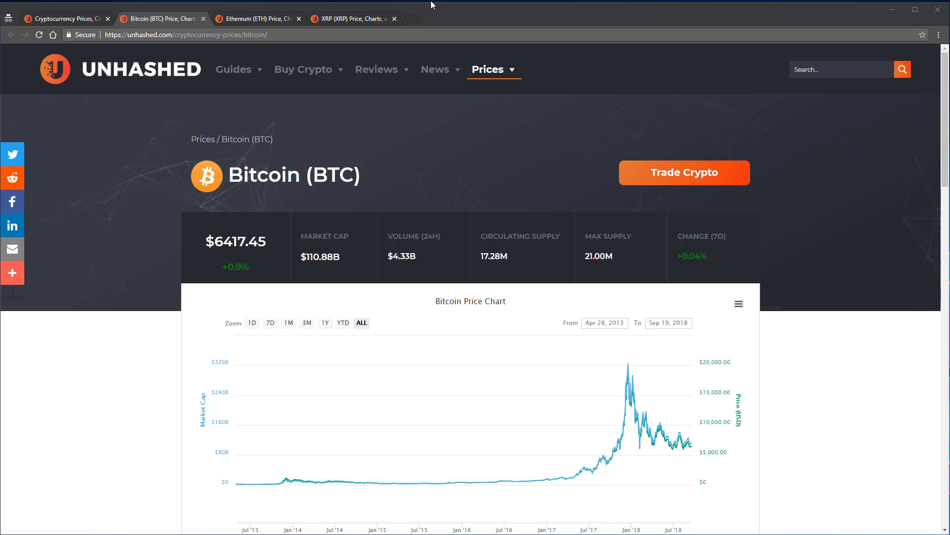
# Switch to the Ethereum (ETH) price page in Unhashed showing its 102.07M circulating supply
pyautogui.click(254, 19)
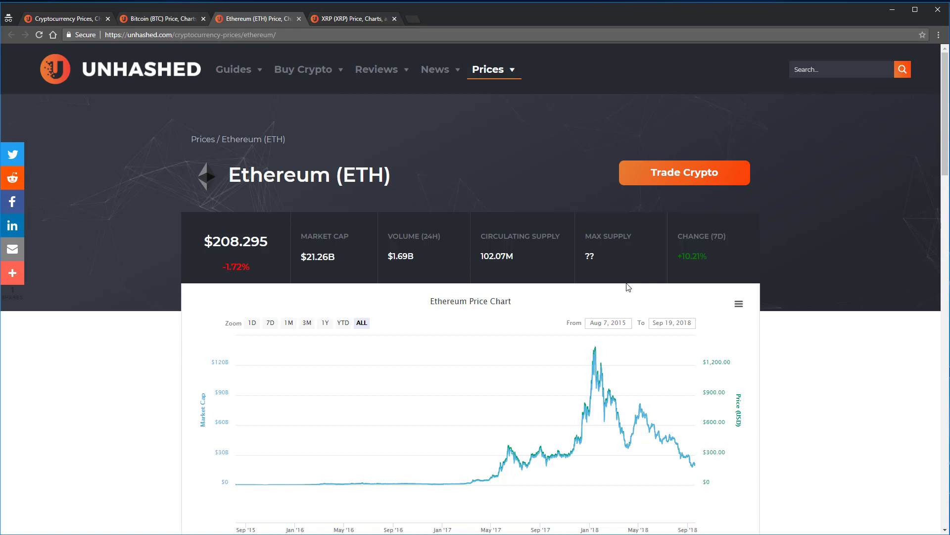
pyautogui.moveTo(663, 289)
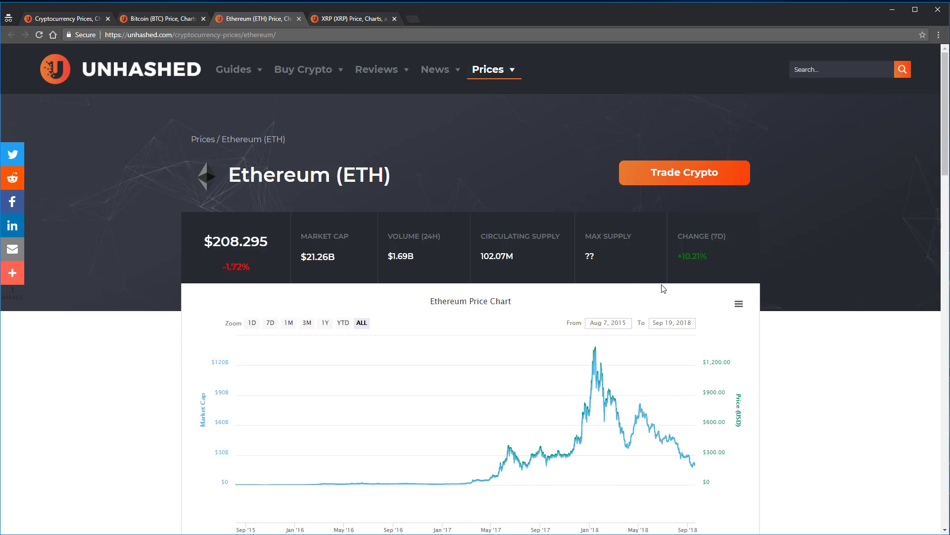
pyautogui.moveTo(671, 287)
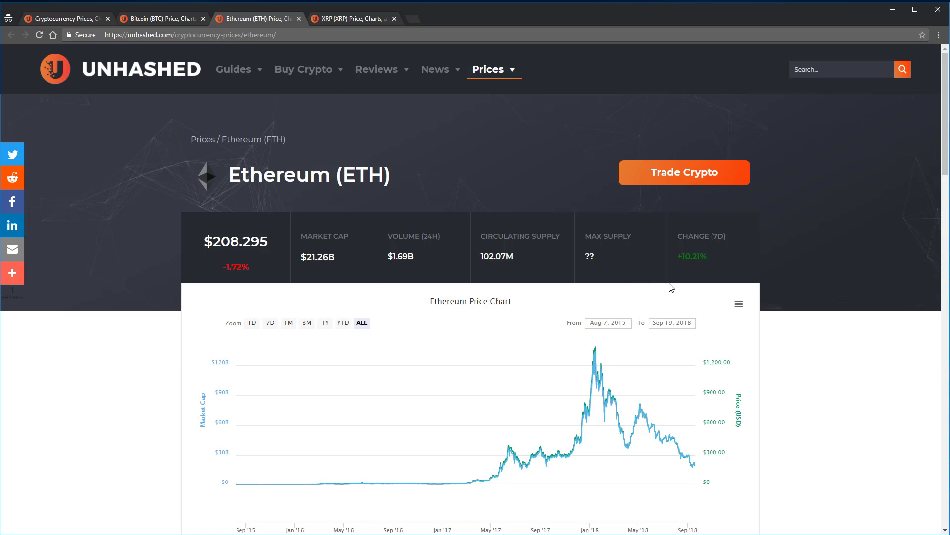
pyautogui.moveTo(667, 291)
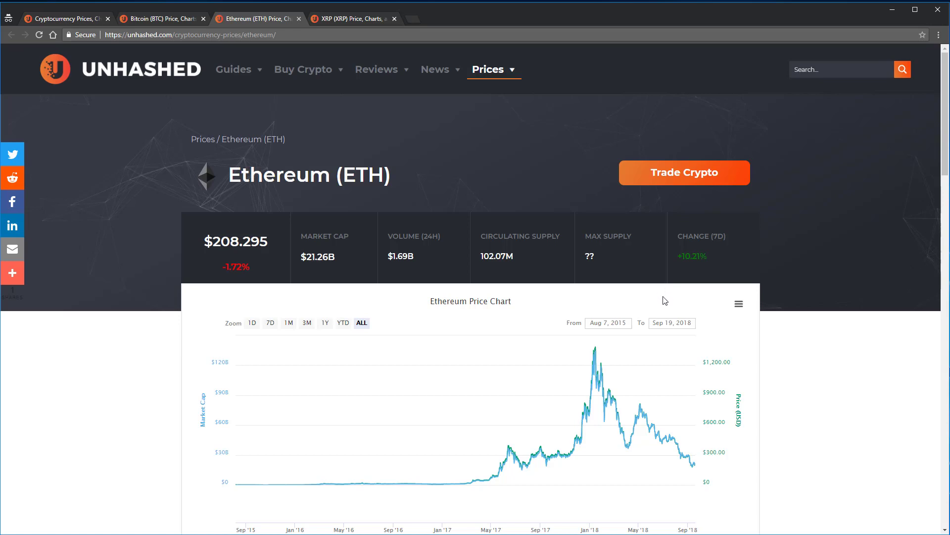
pyautogui.moveTo(843, 286)
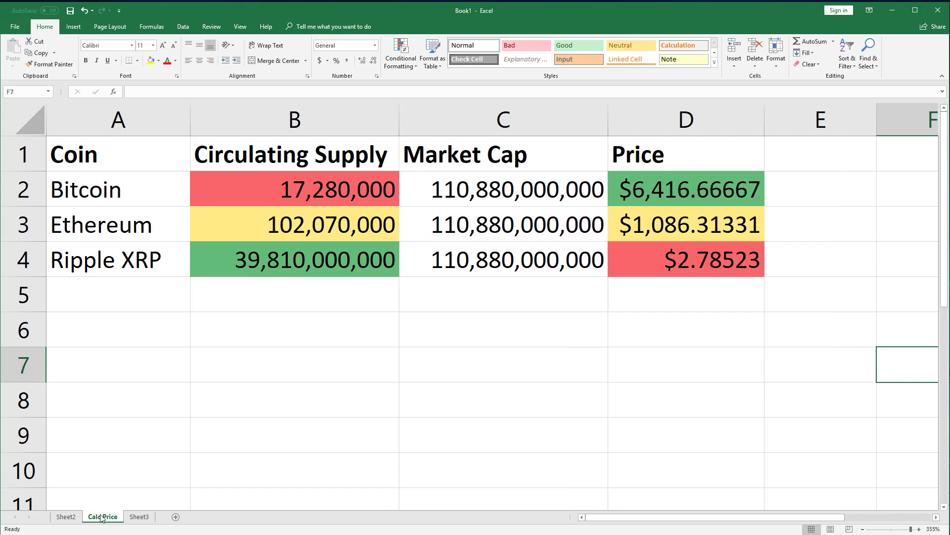
pyautogui.moveTo(281, 396)
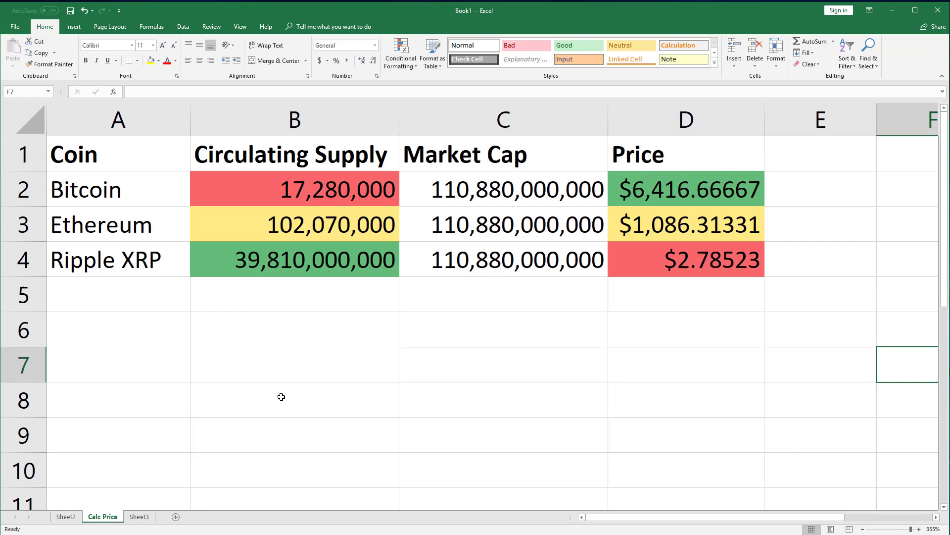
pyautogui.moveTo(341, 432)
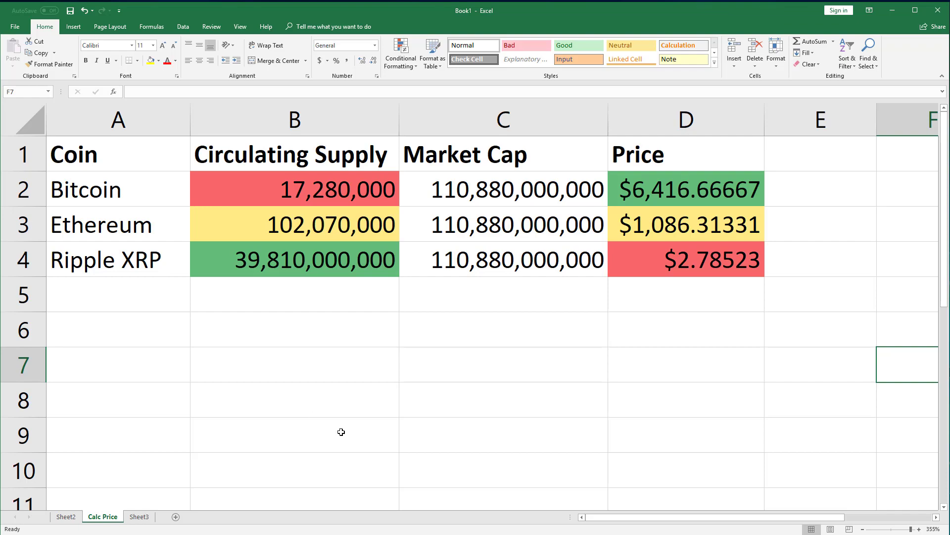